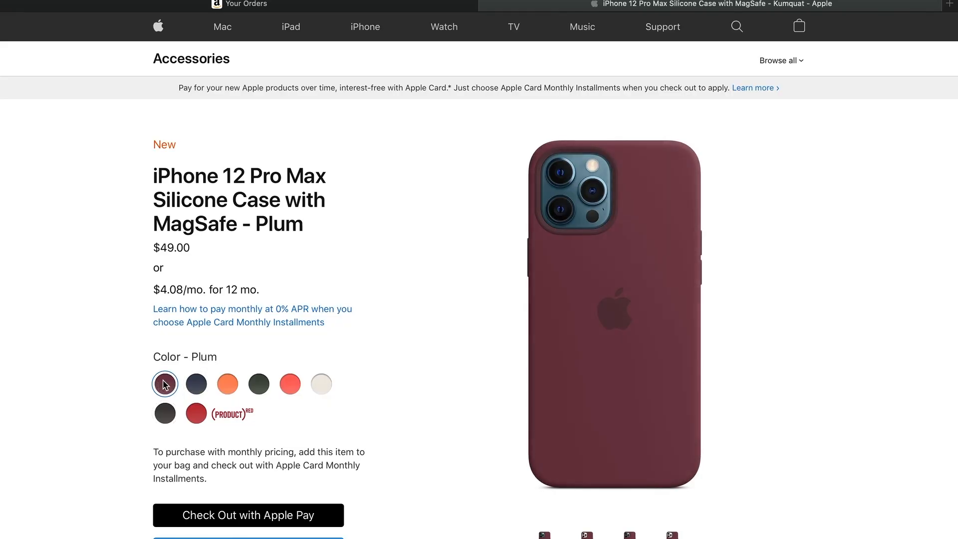
Step: View the silicone case in Plum, then Pink Citrus, then White
{"action": "left_click", "coordinate": [196, 384]}
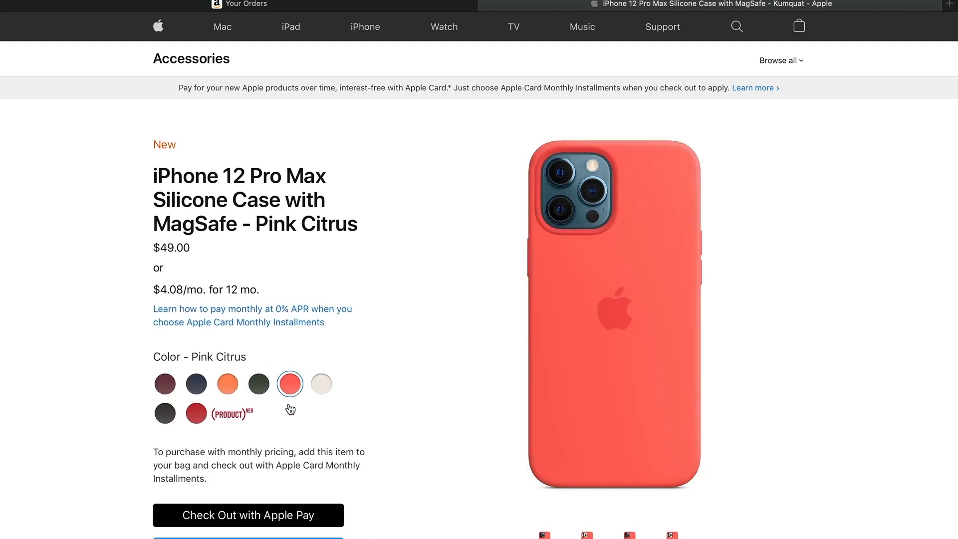
{"action": "left_click", "coordinate": [321, 384]}
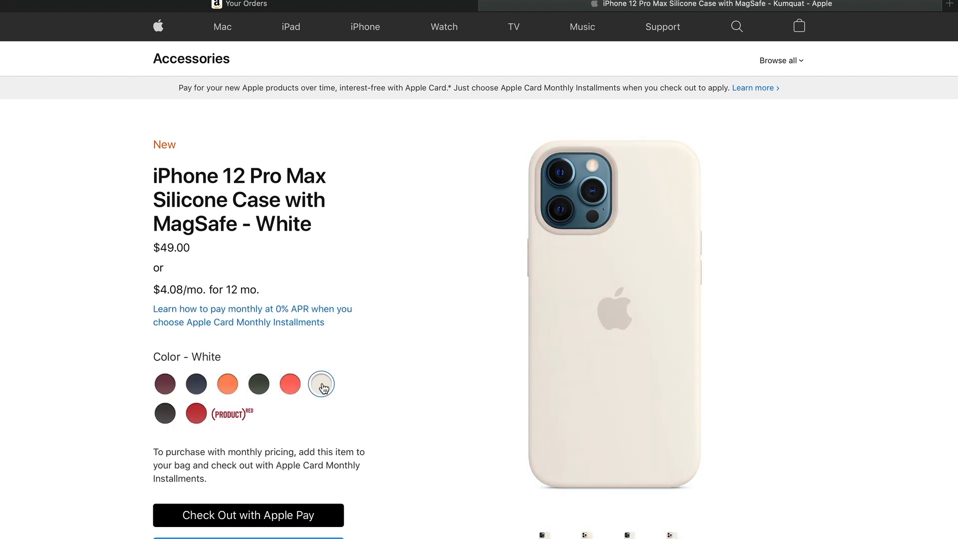
{"action": "left_click", "coordinate": [164, 413]}
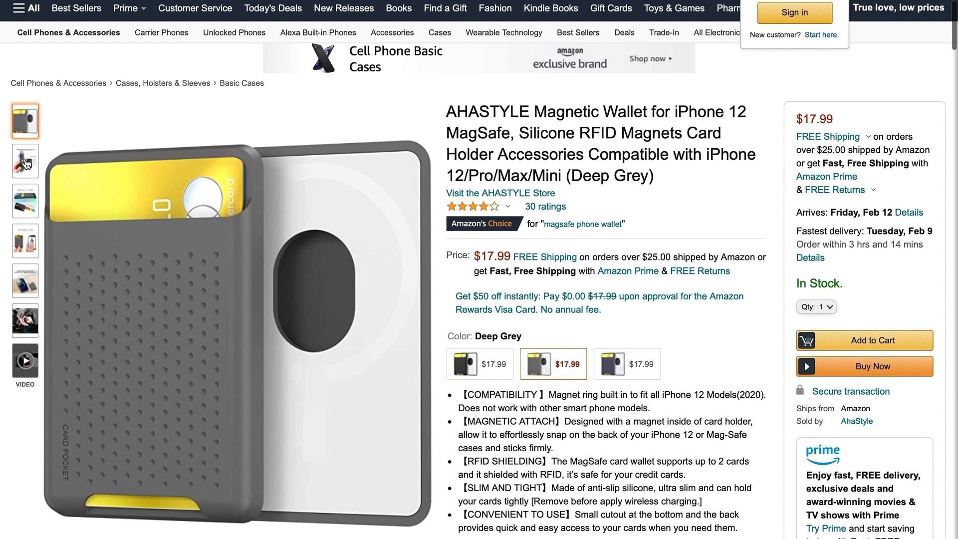
Step: Browse the wallet photos: two-card capacity, card removal, wireless charging, pocket carry
{"action": "left_click", "coordinate": [25, 161]}
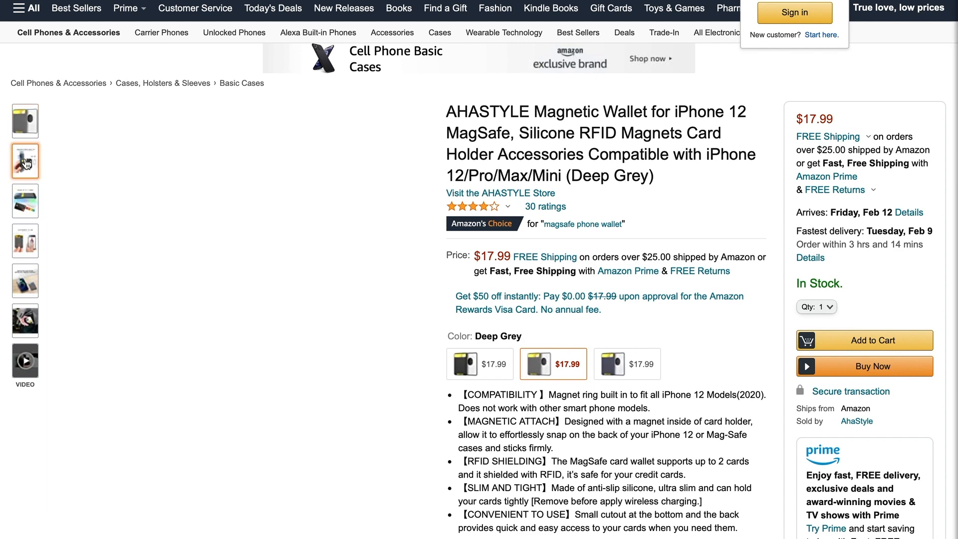
{"action": "left_click", "coordinate": [25, 200]}
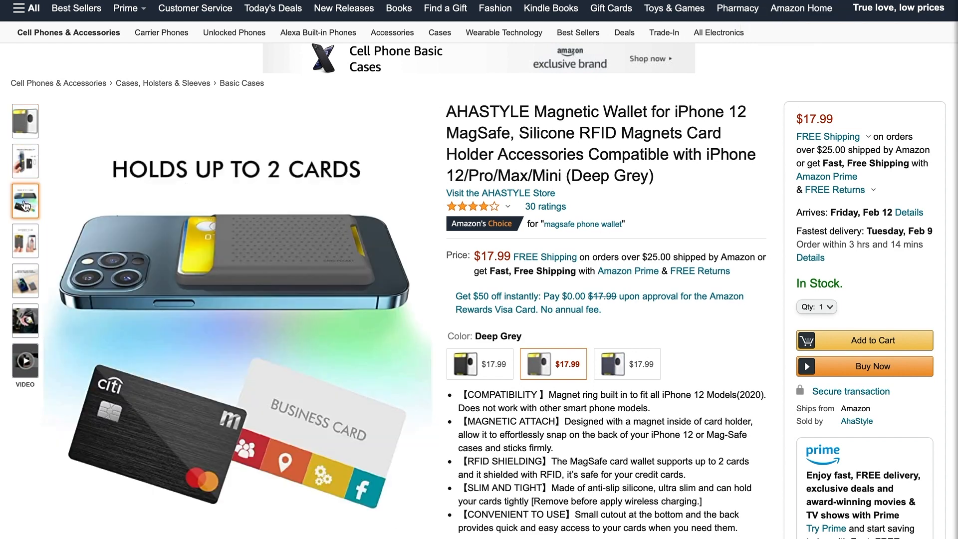
{"action": "left_click", "coordinate": [25, 240]}
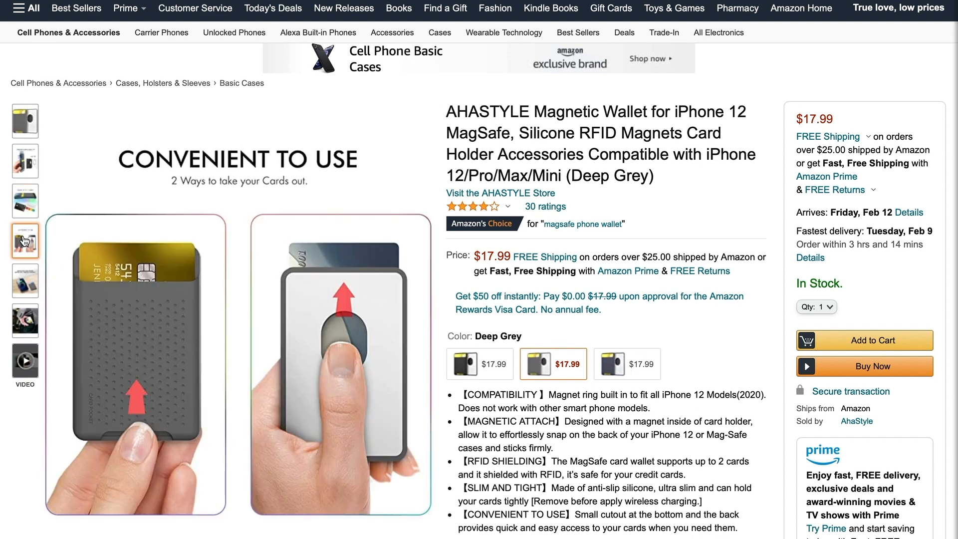
{"action": "left_click", "coordinate": [25, 280]}
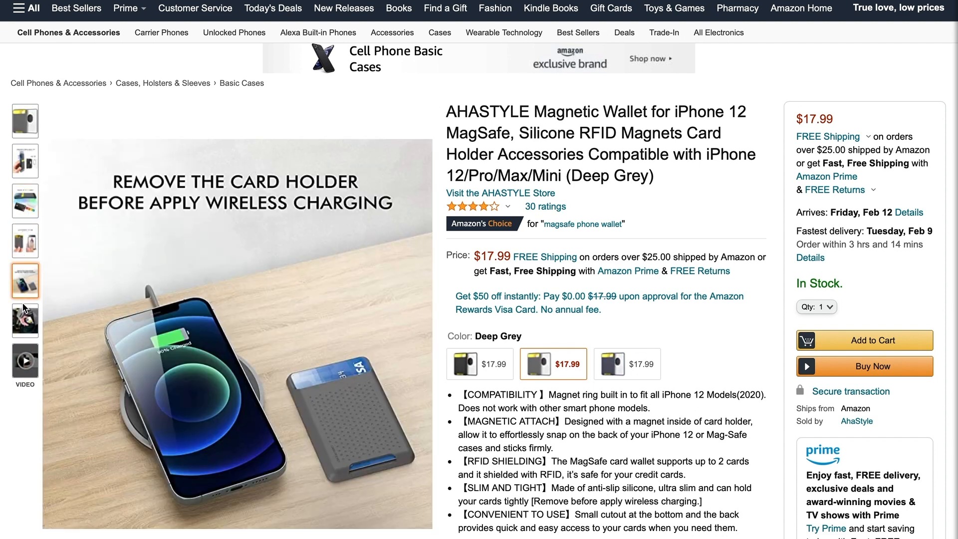
{"action": "left_click", "coordinate": [24, 321]}
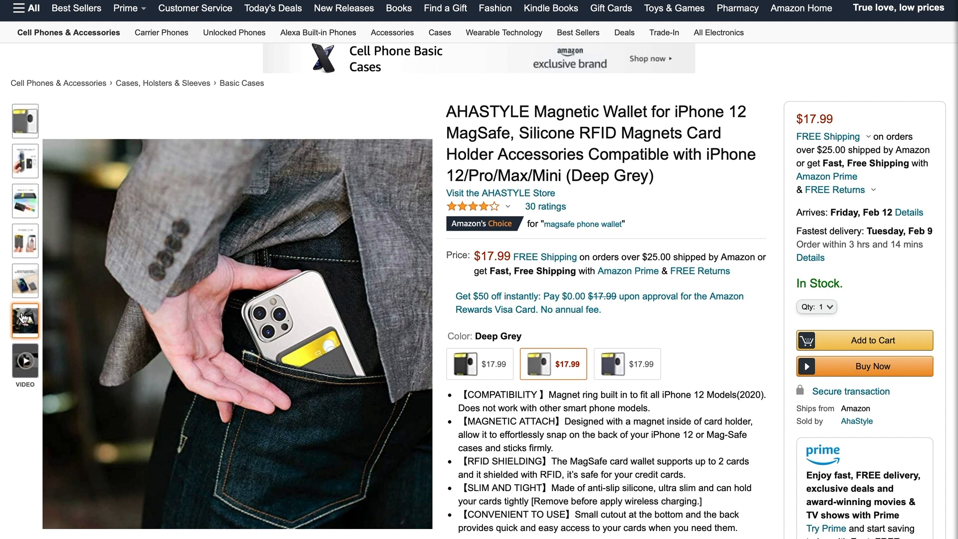